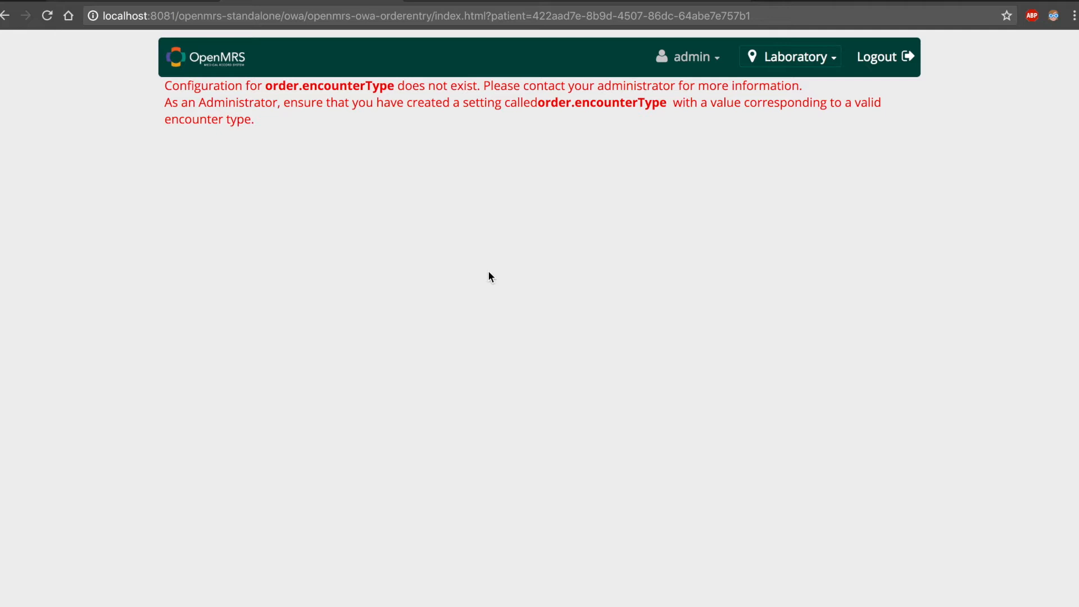
mouse_move(261, 124)
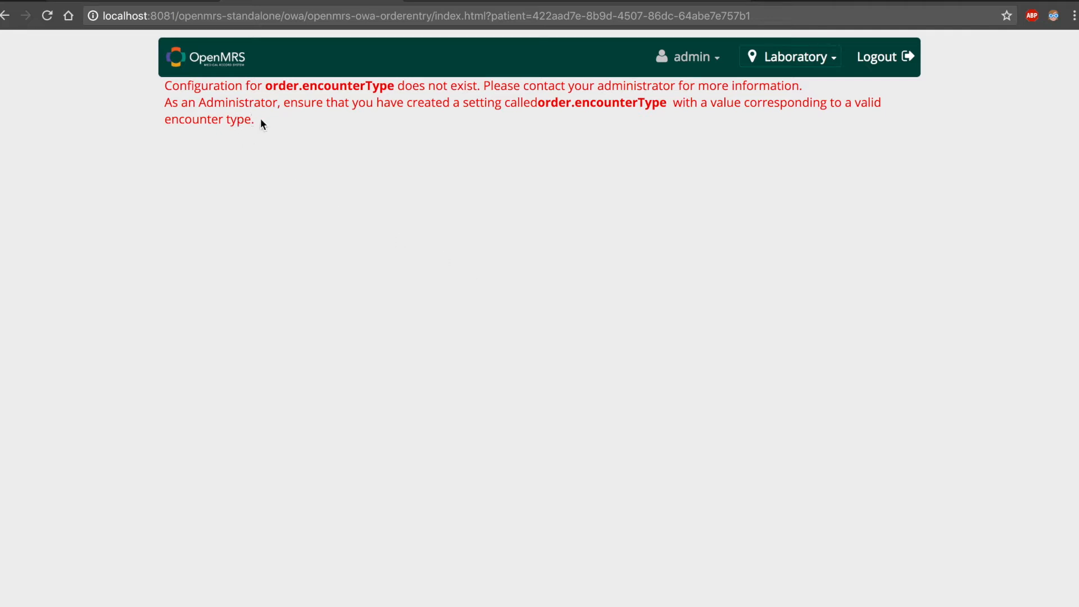
- Highlight the configuration error and the first setup step in the Order Entry UI Administrator Guide
left_click_drag(166, 85, 254, 120)
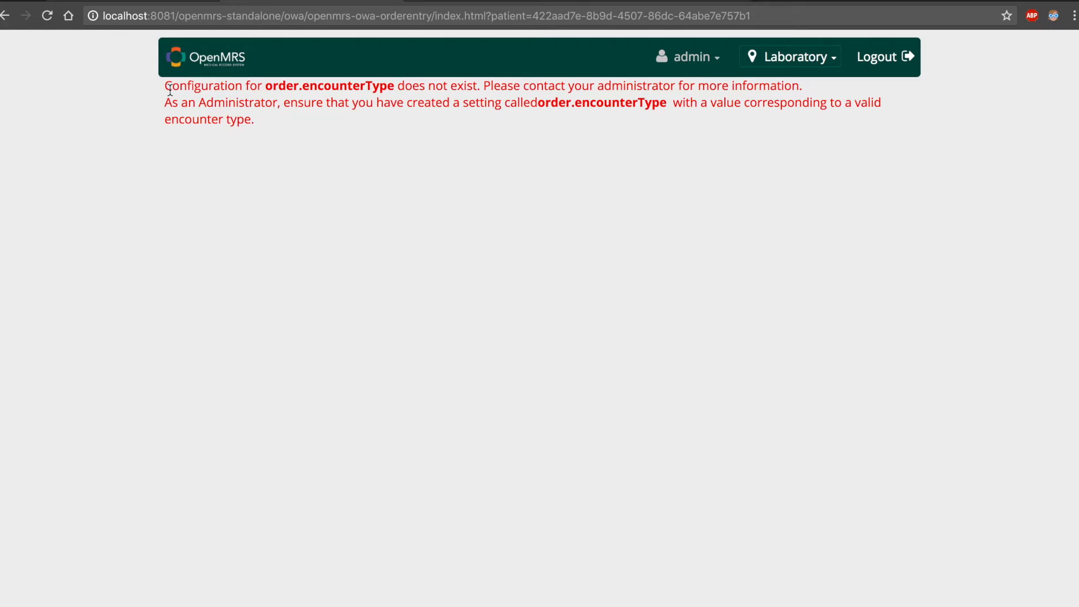
mouse_move(186, 141)
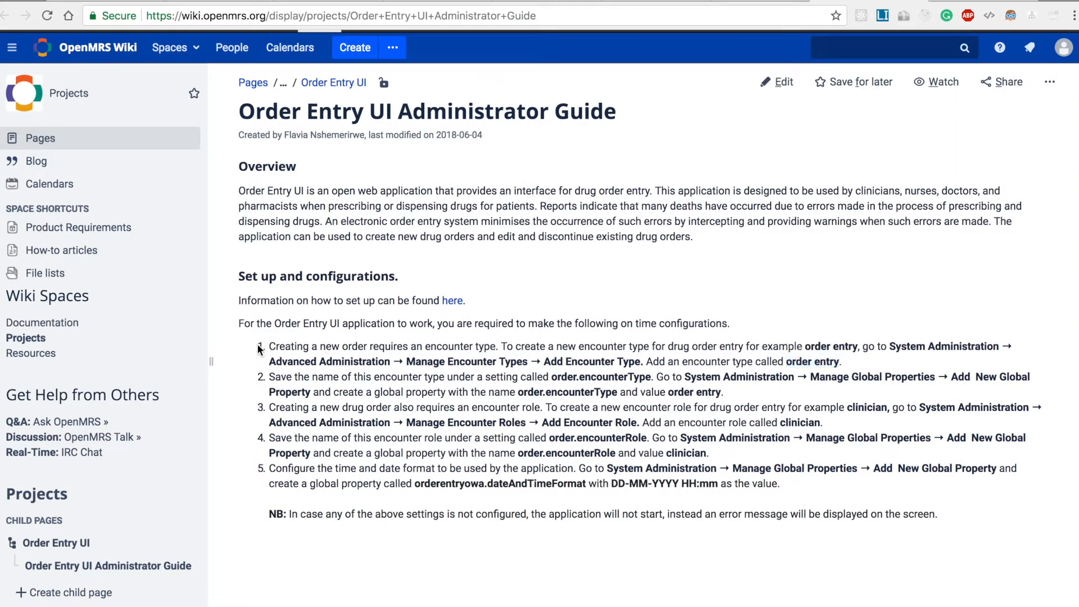
left_click_drag(268, 346, 282, 376)
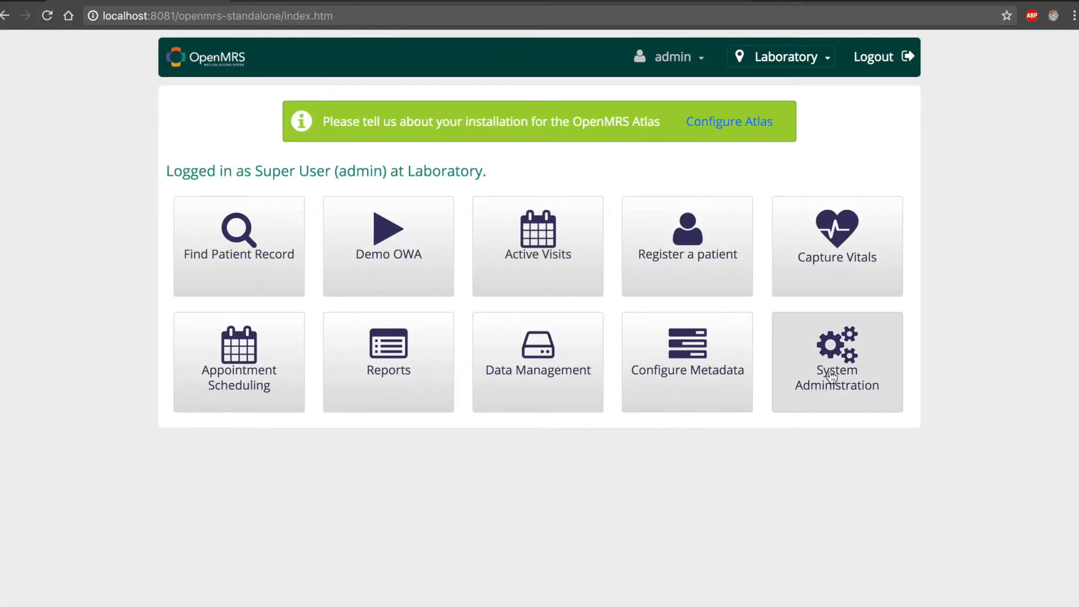
- Go from System Administration through Manage Encounter Types to a blank Add Encounter Type form
left_click(836, 361)
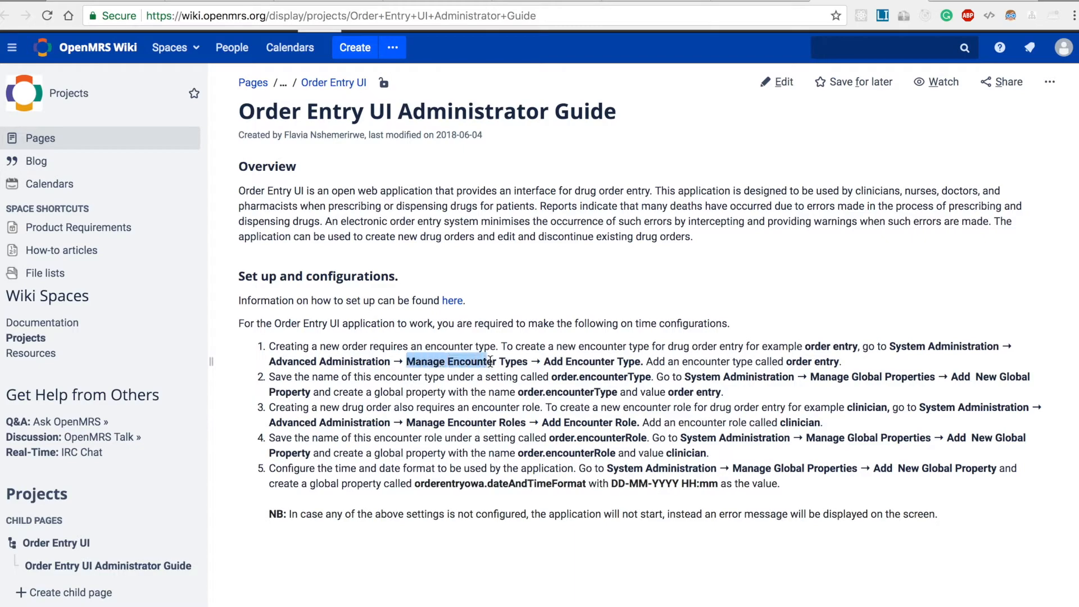
left_click_drag(489, 361, 601, 360)
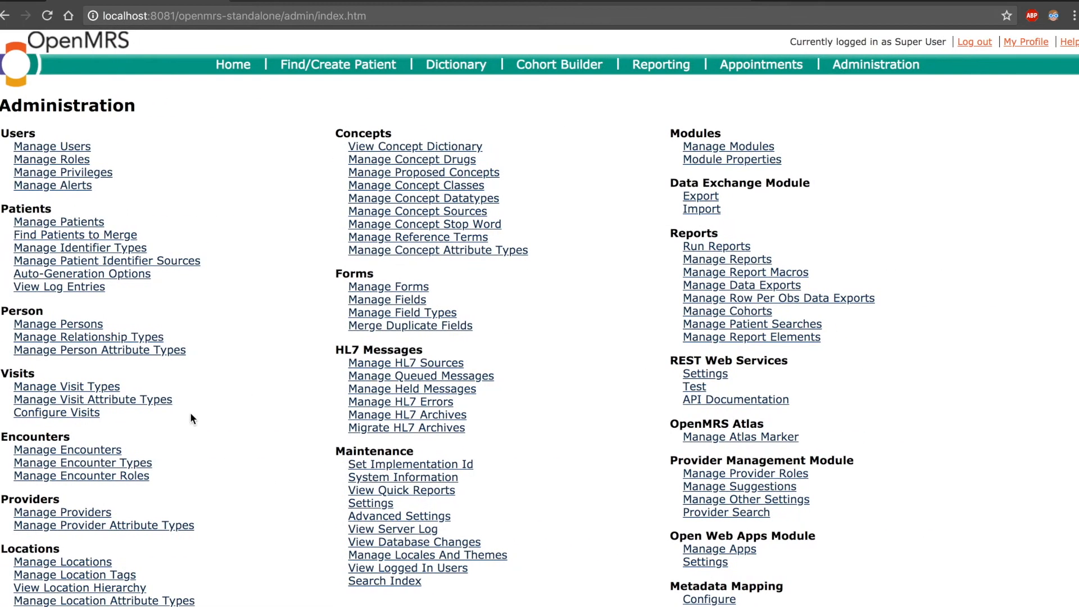
left_click(82, 461)
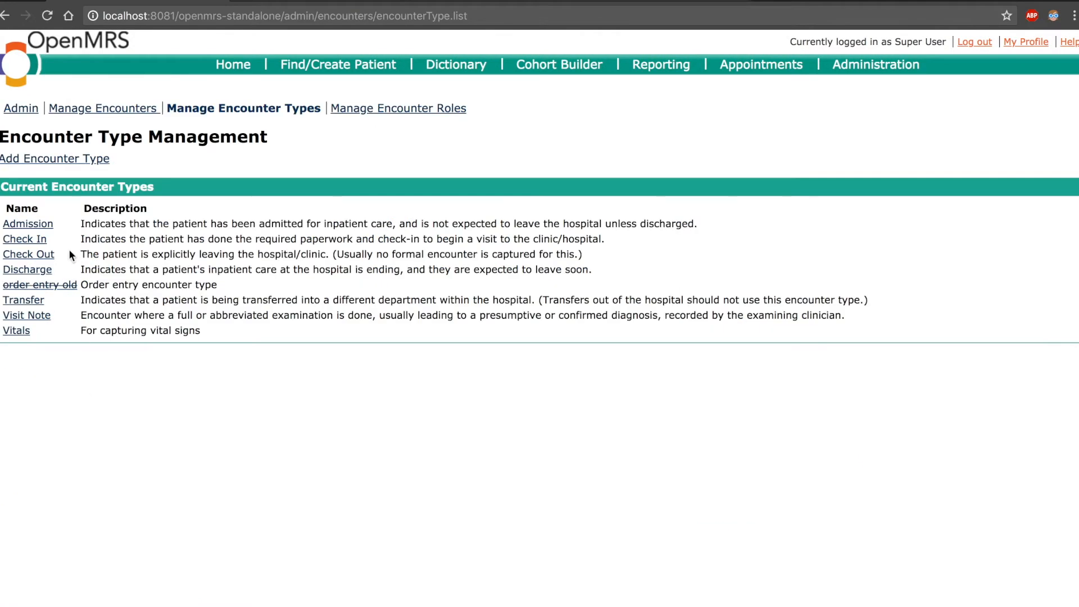
left_click(54, 158)
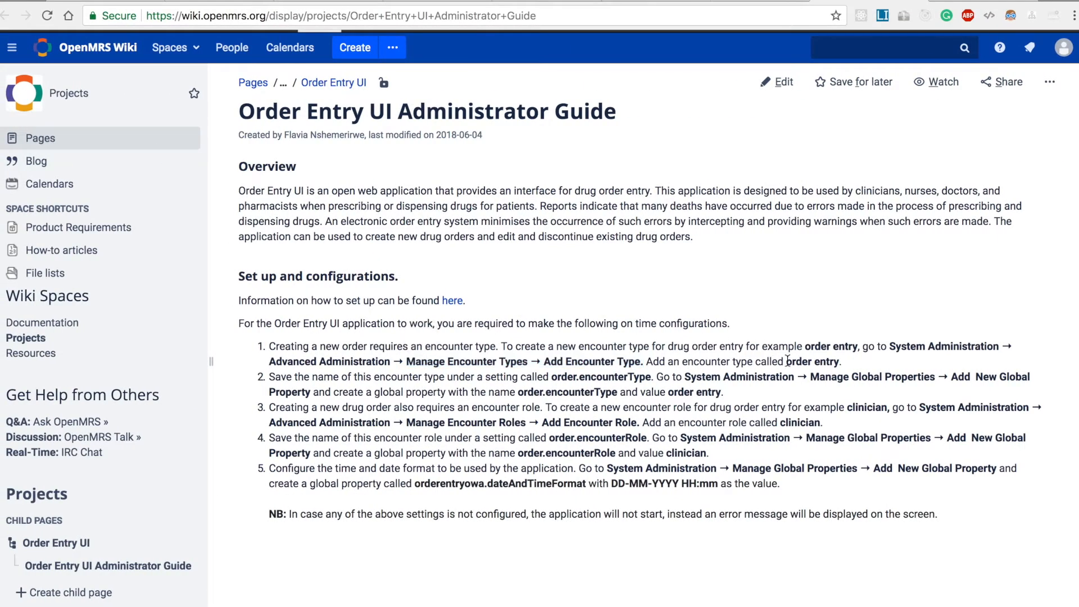
double_click(810, 361)
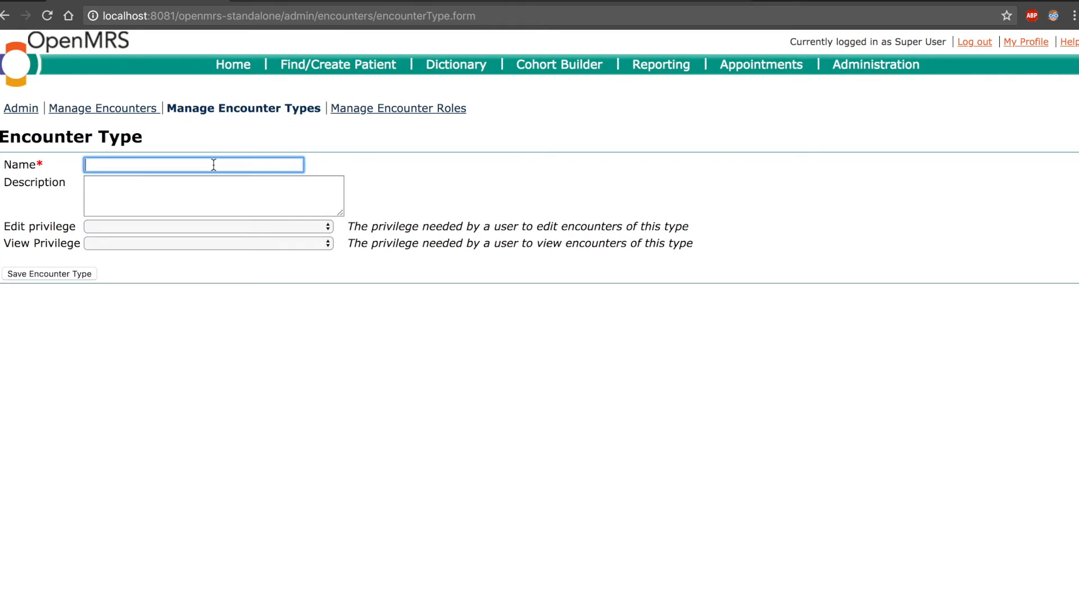
- Name the encounter type 'order entry' and save it
type("order entry")
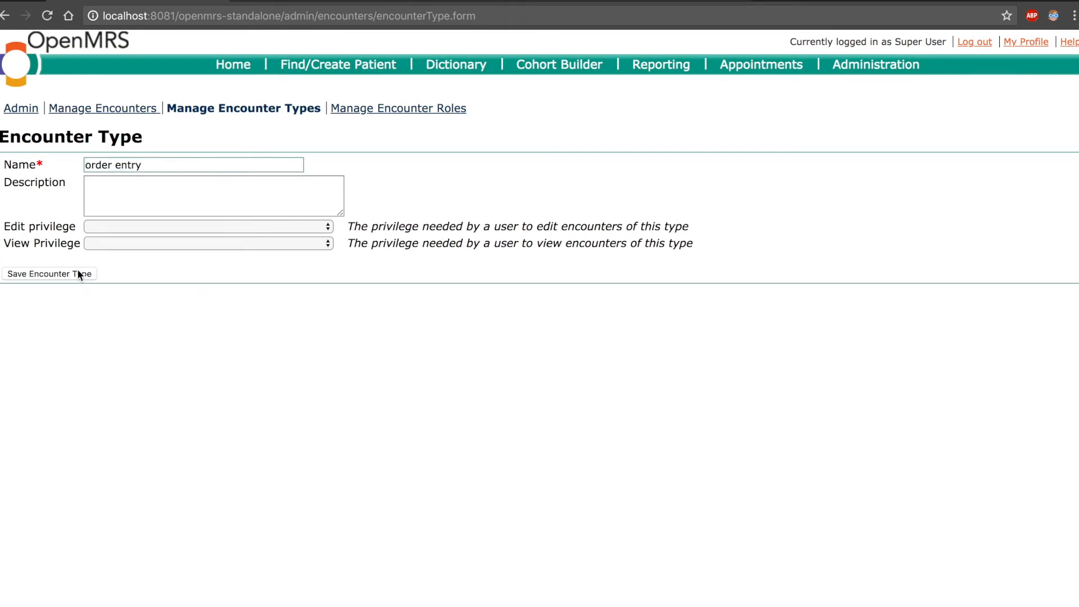
left_click(49, 273)
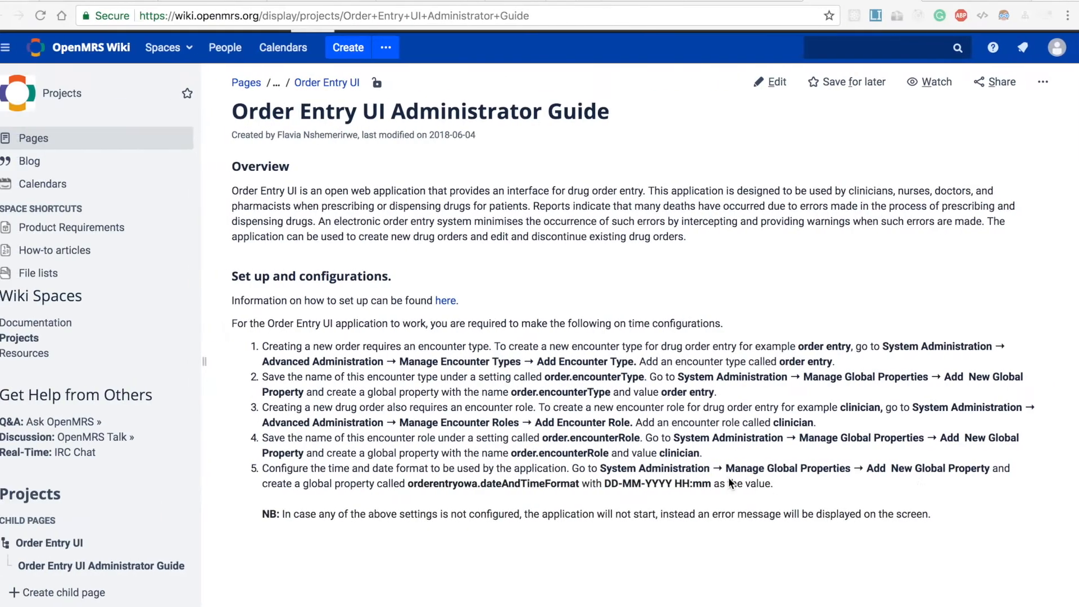
double_click(738, 376)
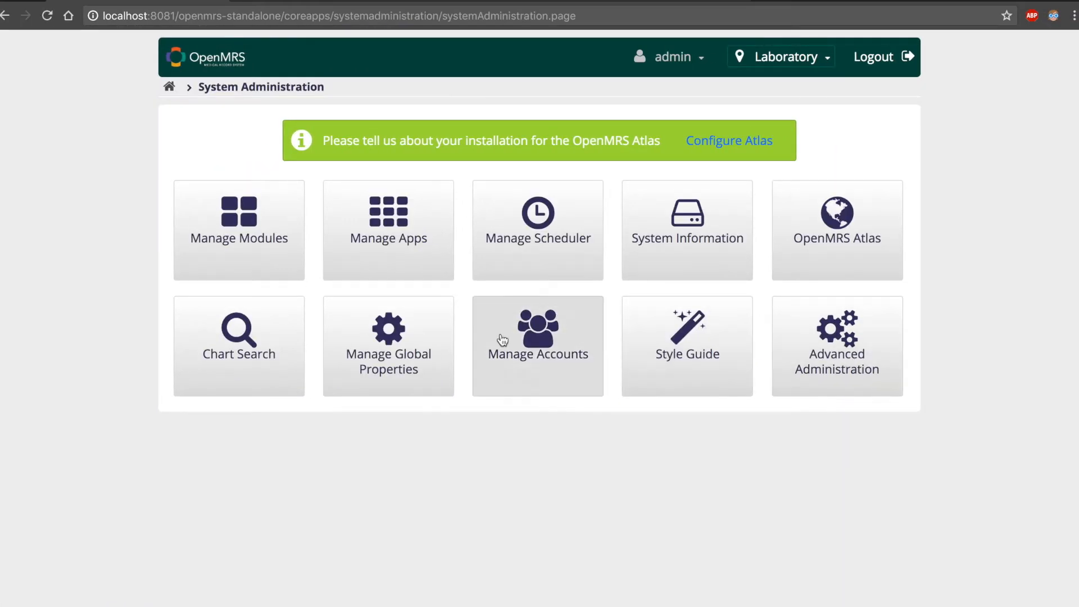
- Open Manage Global Properties from the administration page
left_click(387, 346)
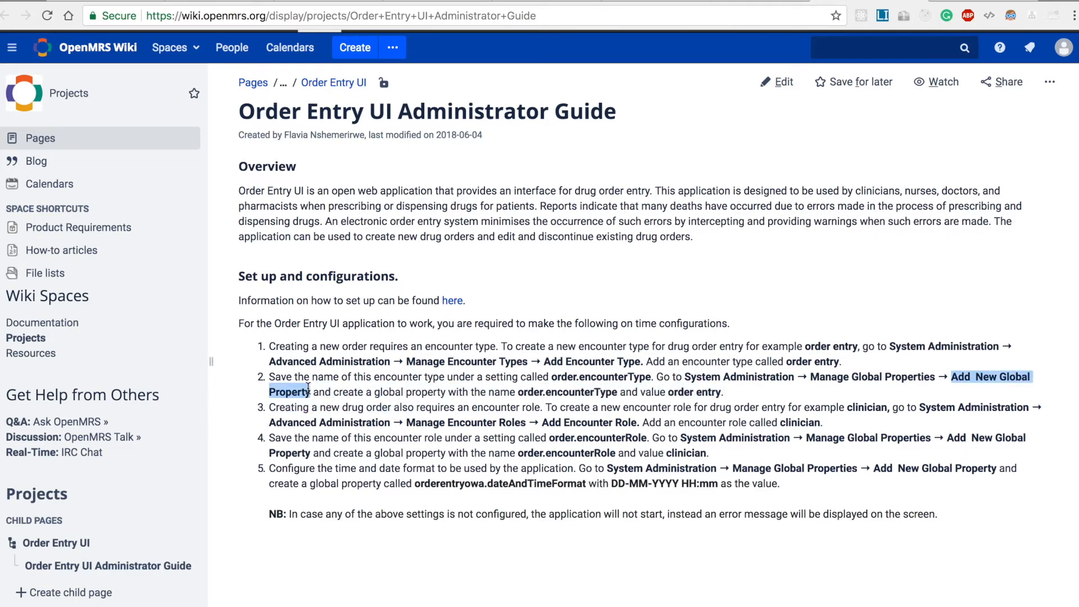
left_click(990, 377)
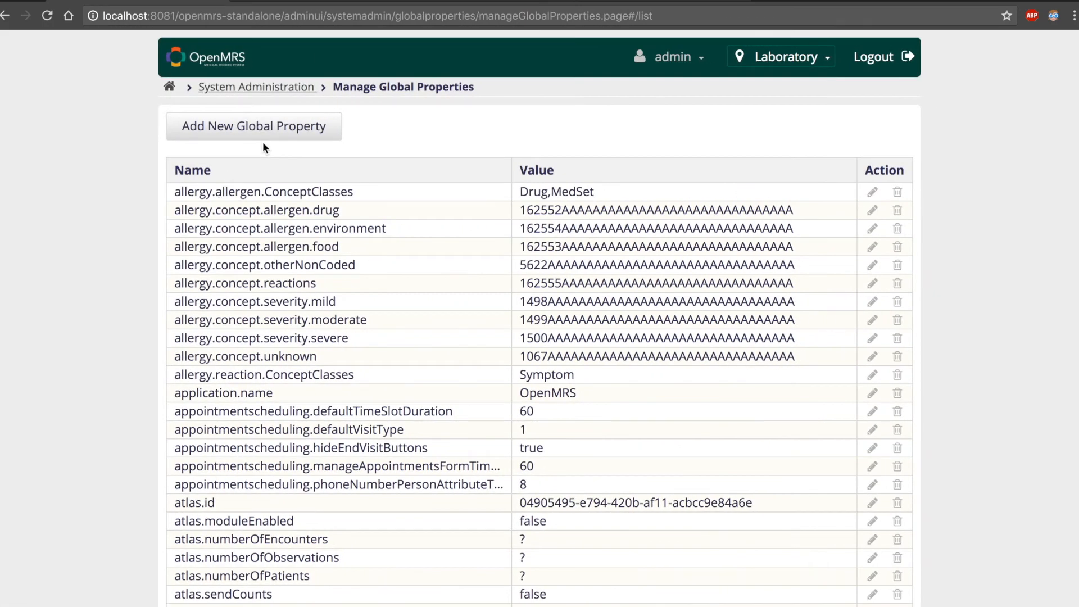
- Start a new global property and select 'order.encounterType' in the guide
left_click(254, 126)
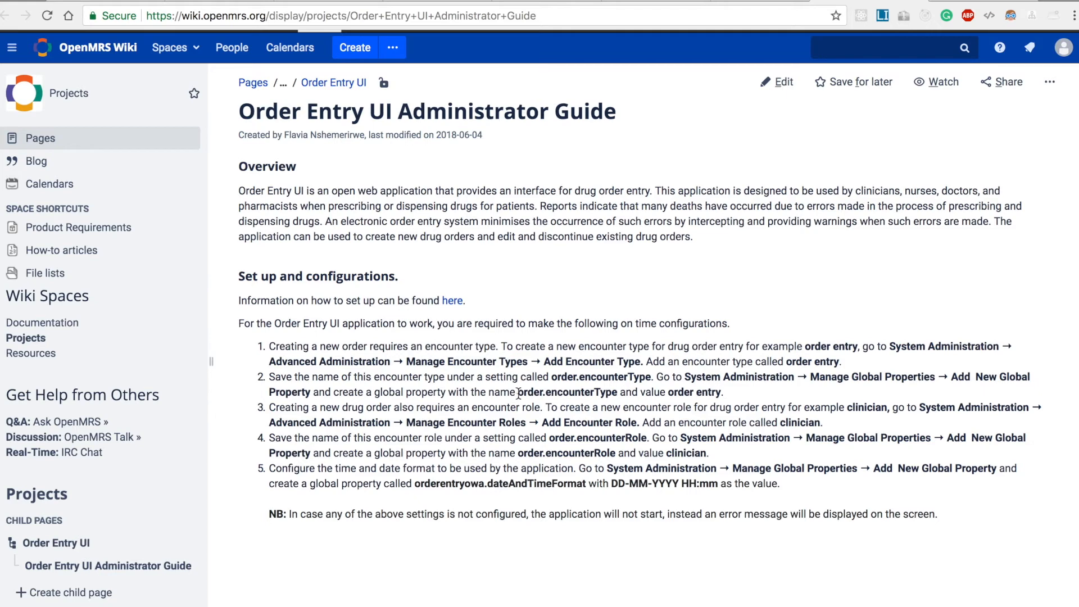
double_click(566, 392)
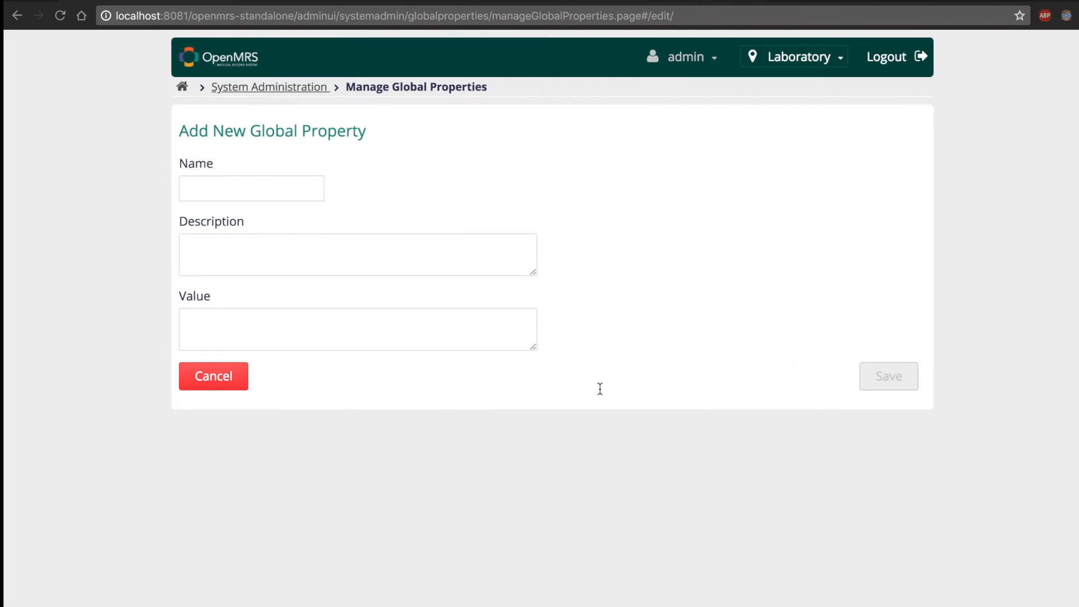
- Save global property 'order.encounterType' with value 'order entry'
type("order.encounterType")
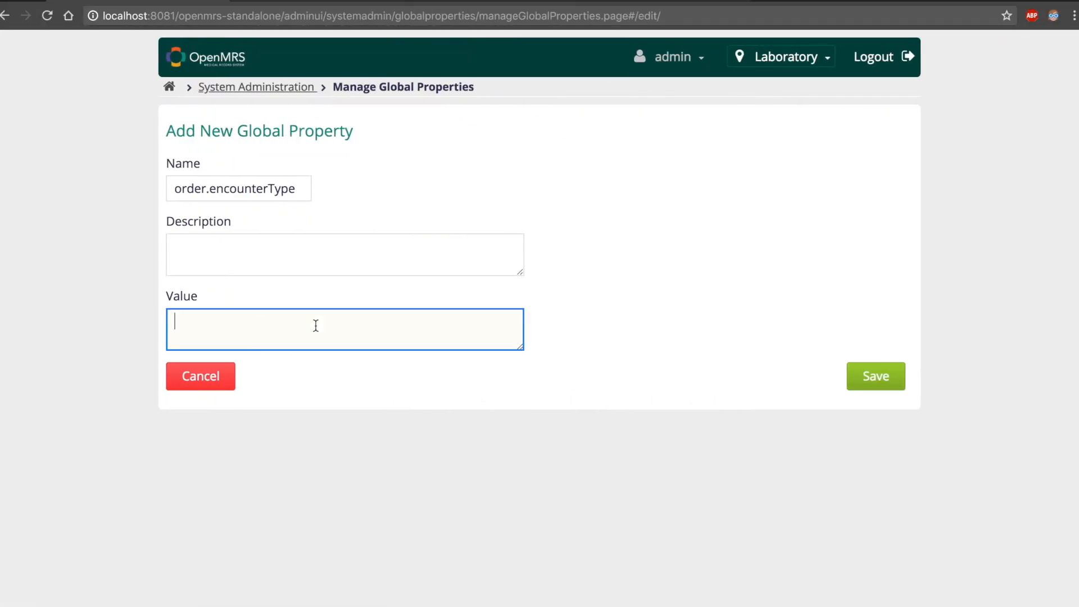
type("order entry")
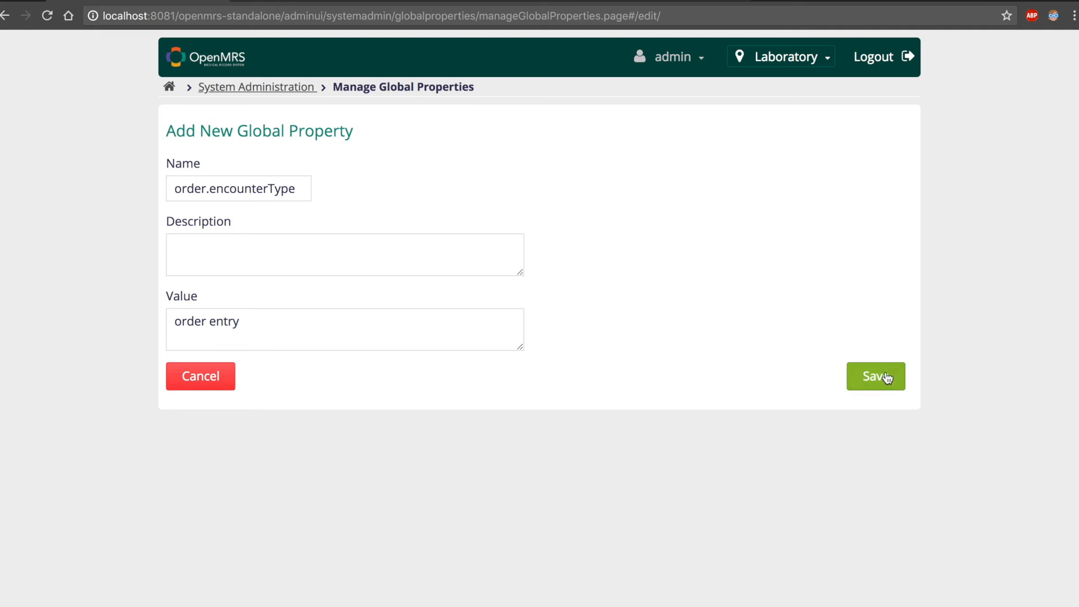
left_click(875, 376)
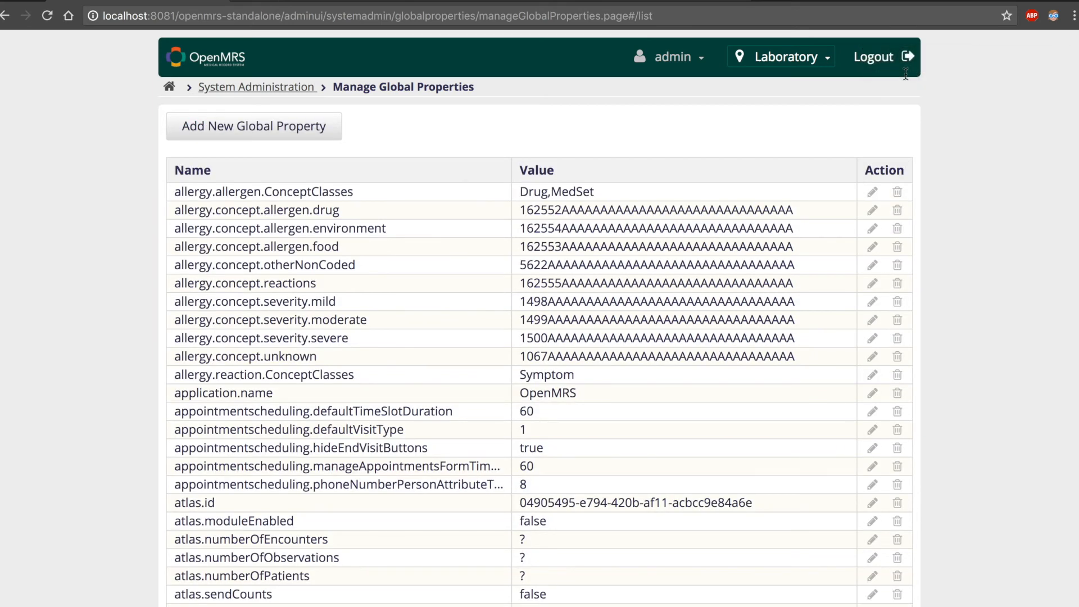
mouse_move(906, 80)
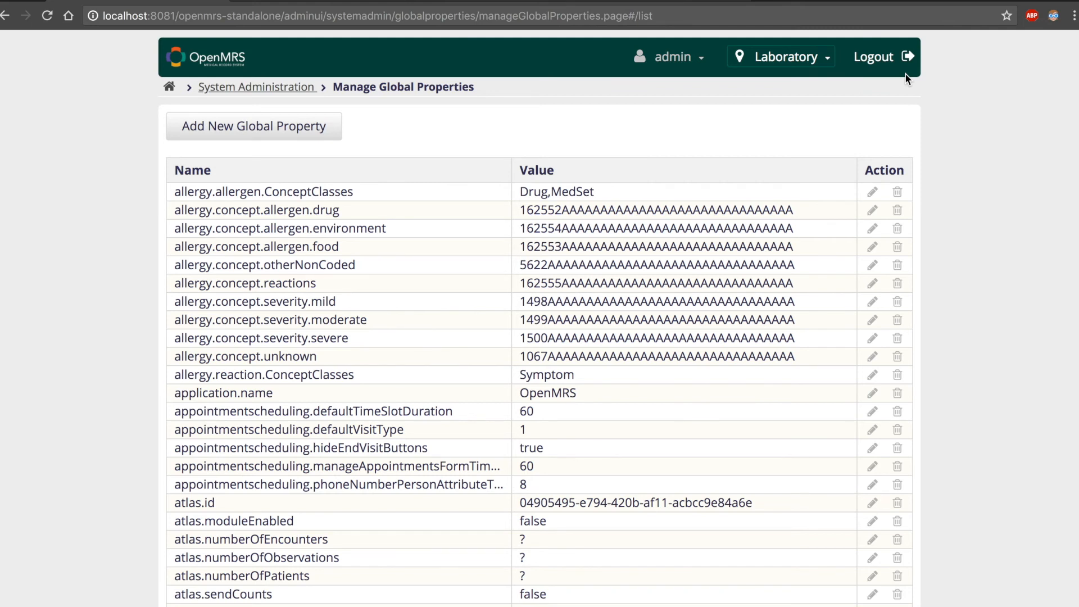
mouse_move(907, 78)
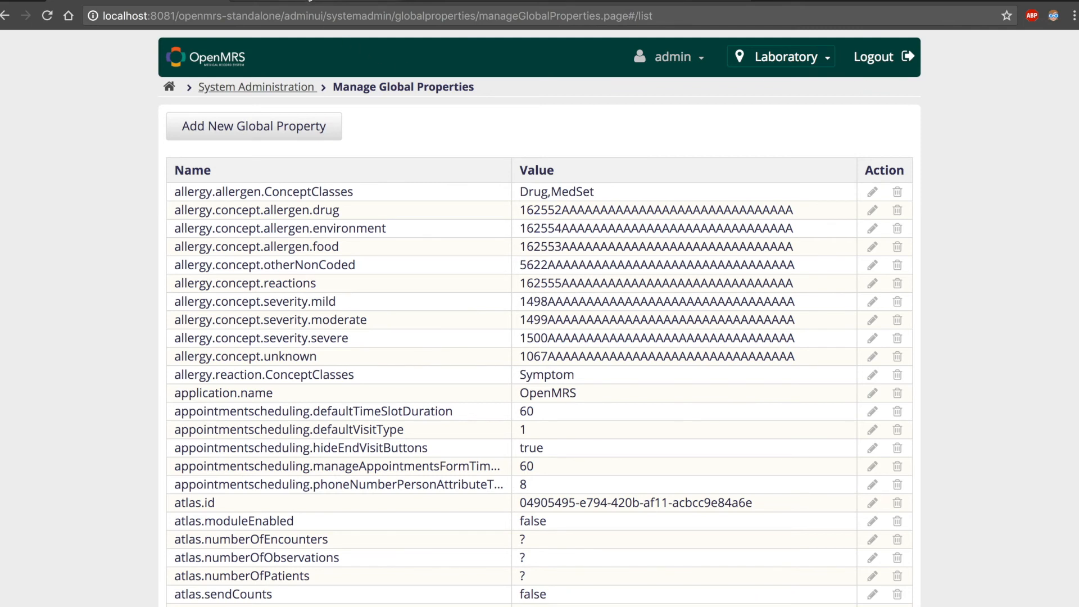